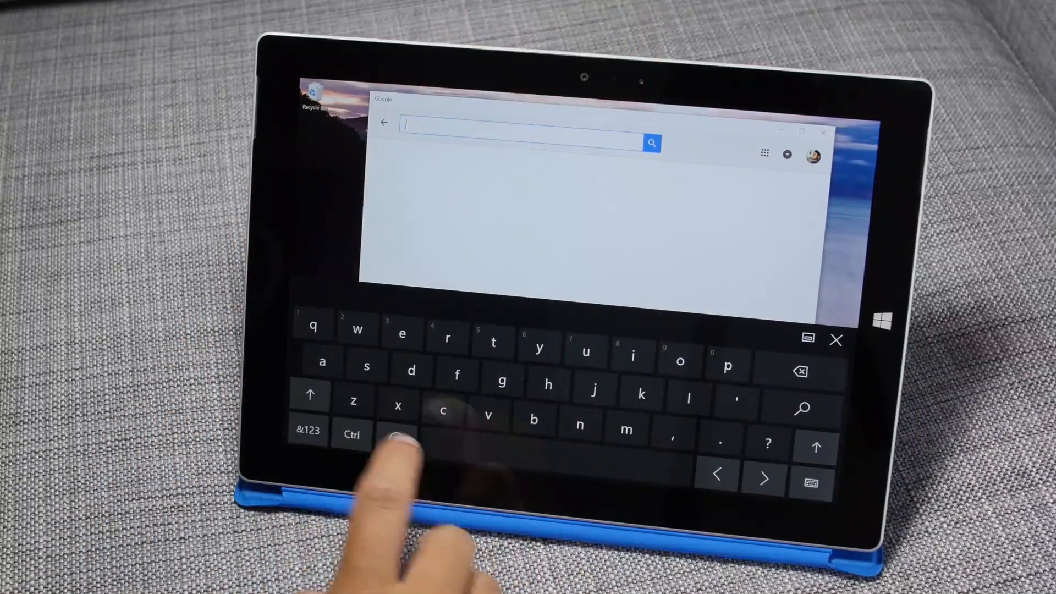
Voice-search Shake Shack burger calories, then show the Applications grid (Gmail, Drive, Calendar, News, Photos).
{"action": "type", "text": "win"}
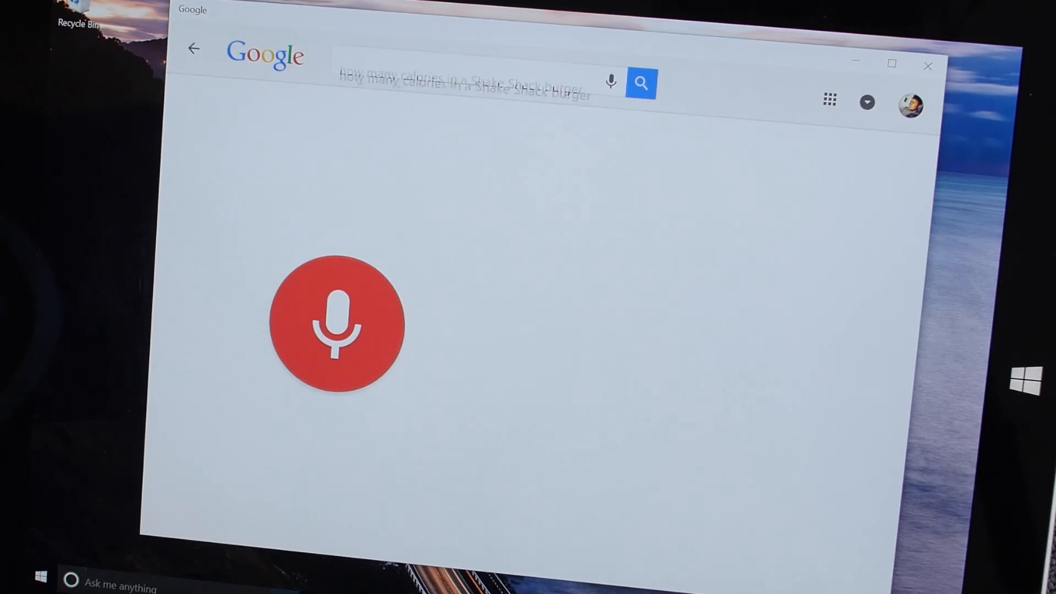
{"action": "left_click", "coordinate": [641, 82]}
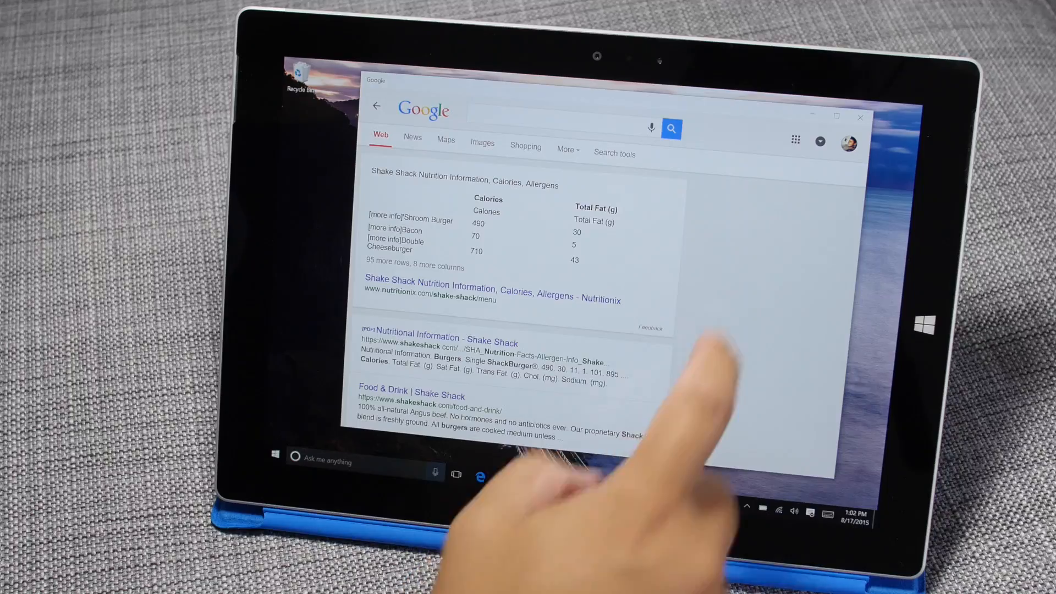
{"action": "left_click", "coordinate": [794, 141]}
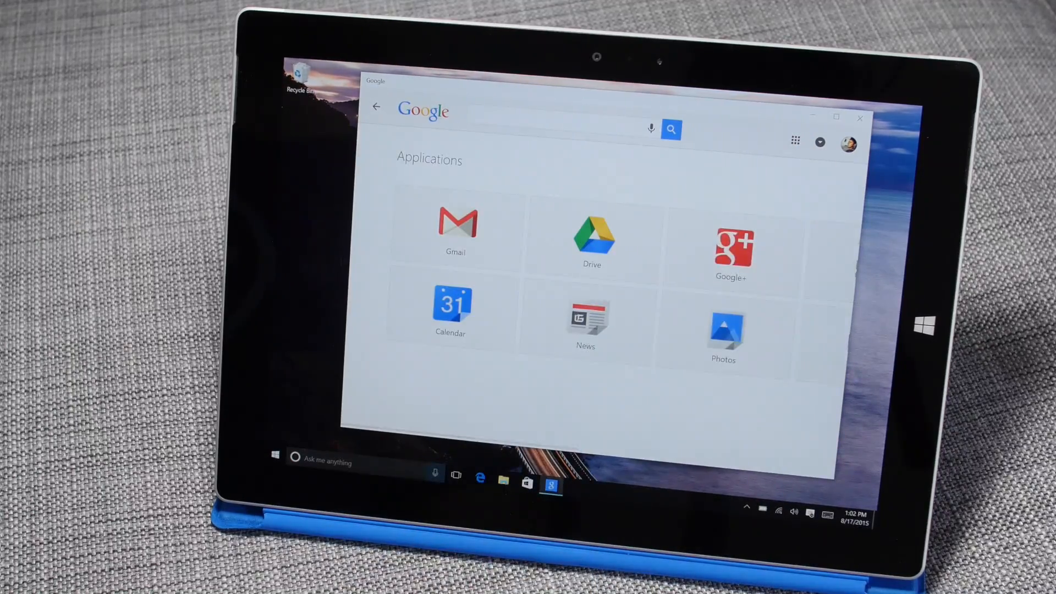